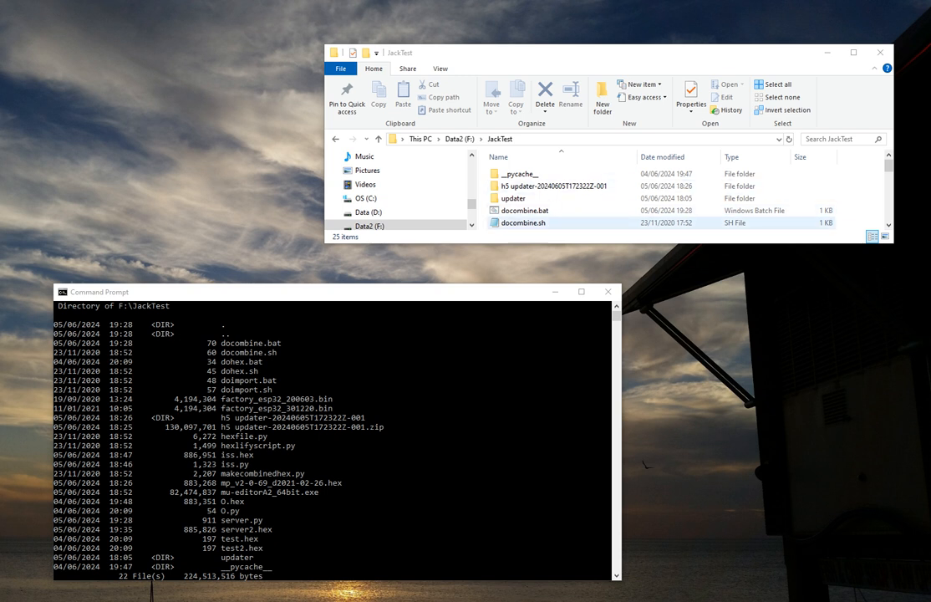
# Select the docombine.bat script in the JackTest folder listing
pyautogui.click(523, 211)
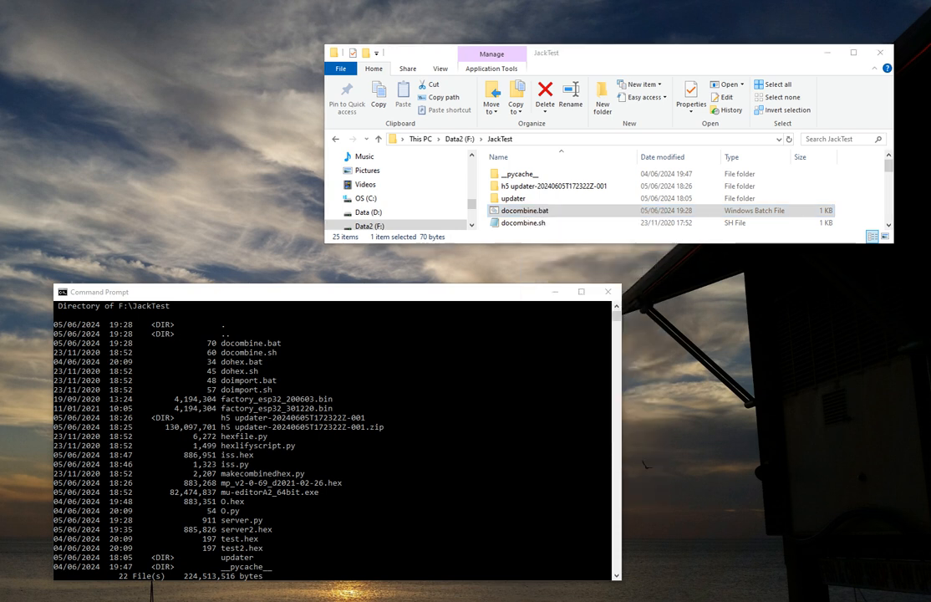
# Bring up docombine.bat in Notepad to read its makecombinedhex.py command line
pyautogui.doubleClick(526, 211)
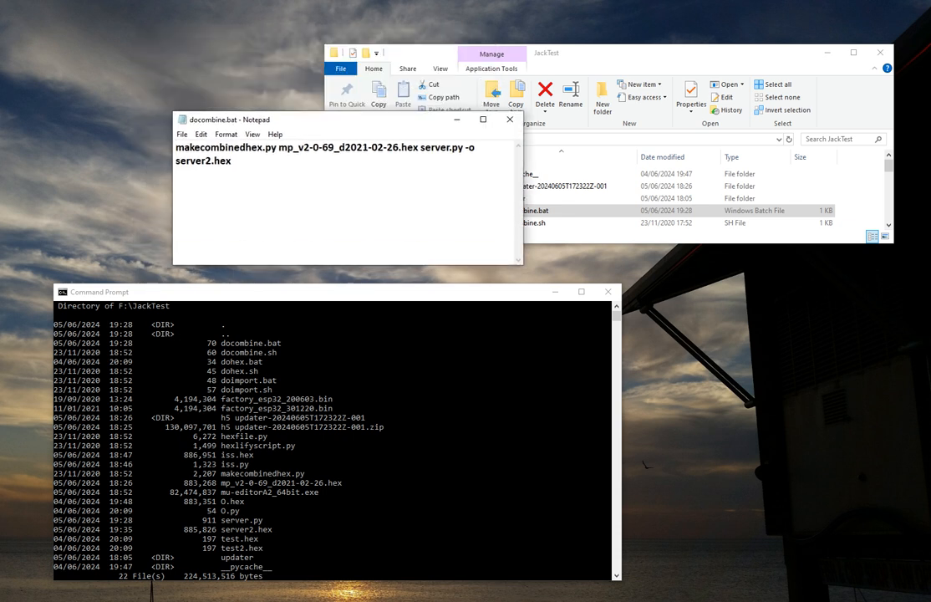
pyautogui.click(482, 119)
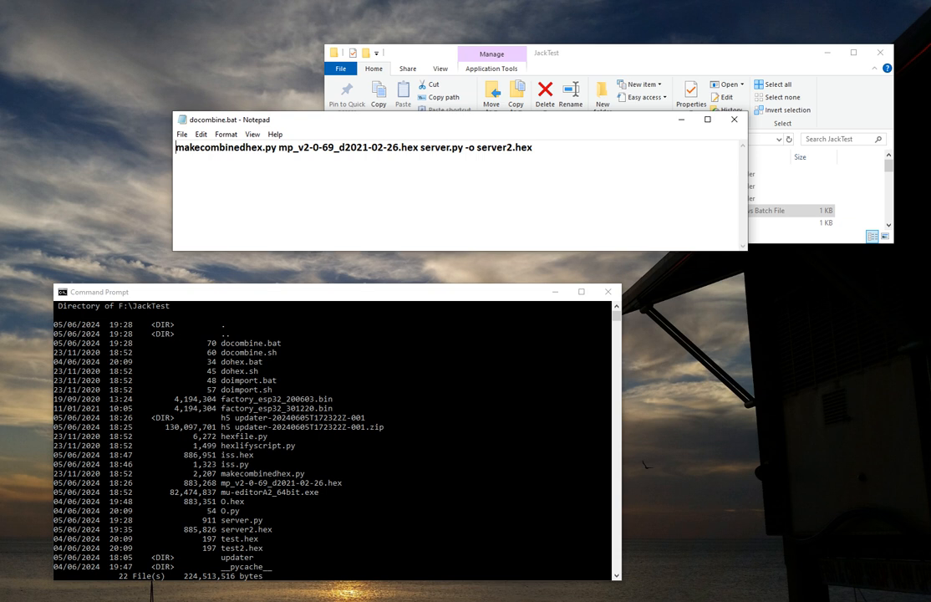
# Highlight the firmware hex, server.py and server2.hex arguments one by one
pyautogui.doubleClick(348, 147)
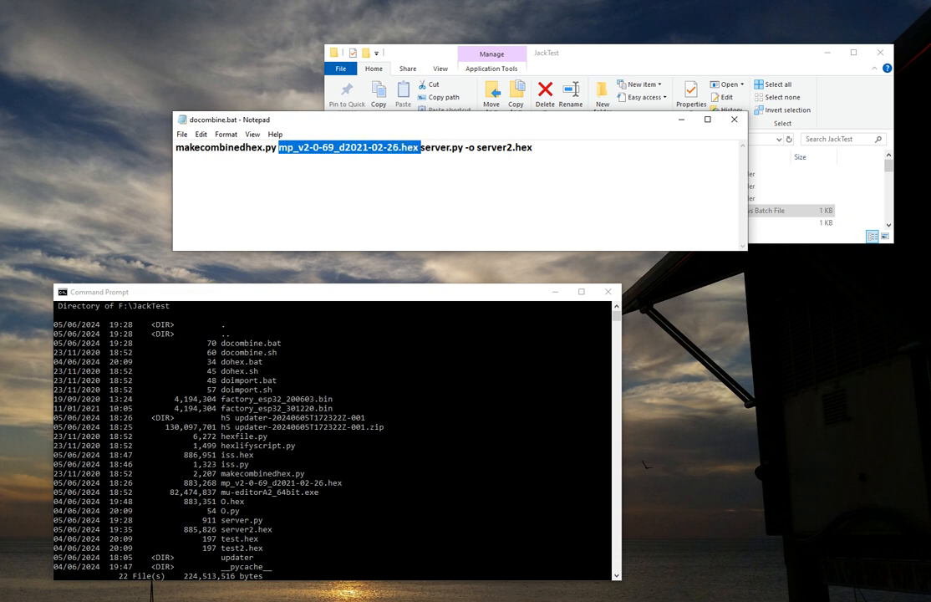
pyautogui.click(449, 147)
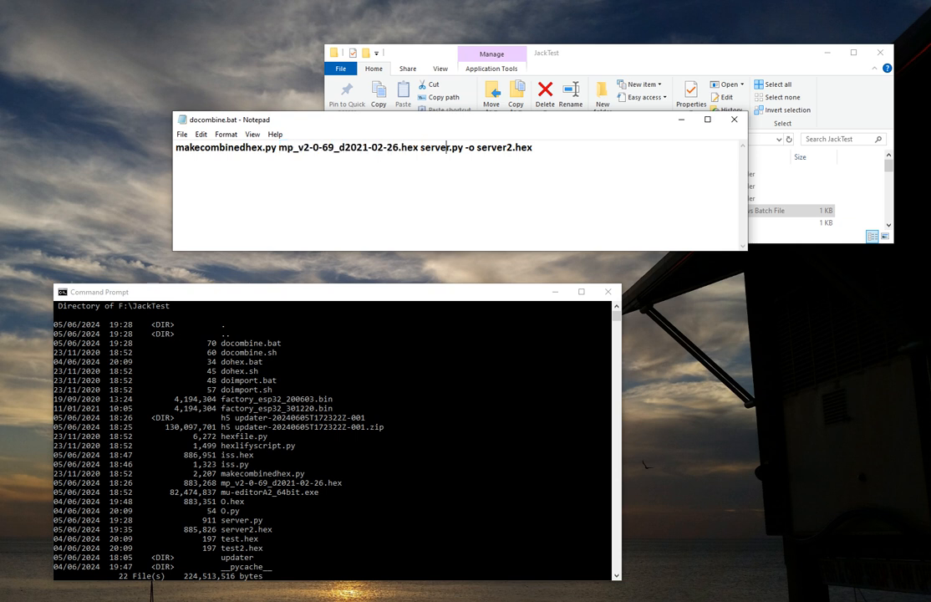
pyautogui.doubleClick(441, 147)
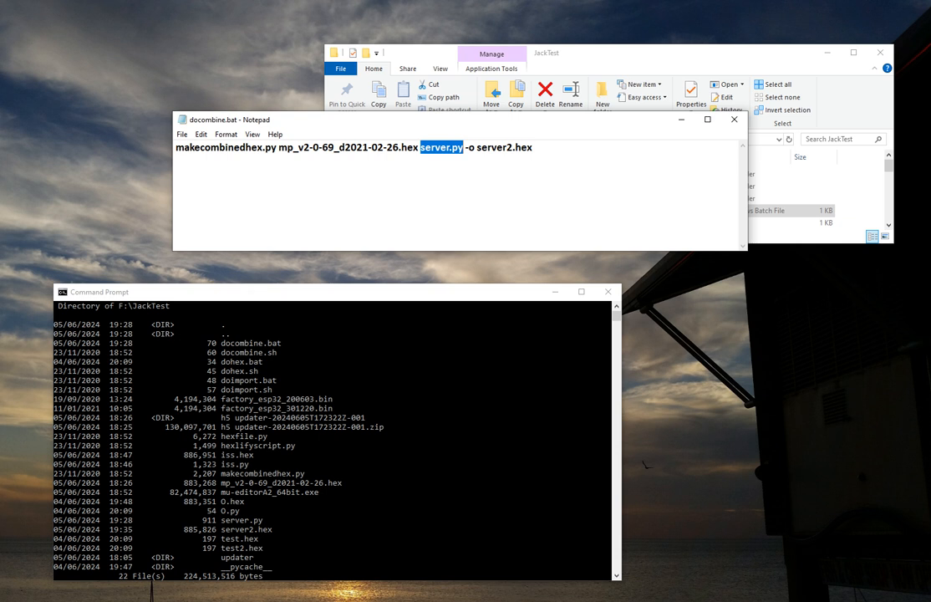
pyautogui.doubleClick(505, 147)
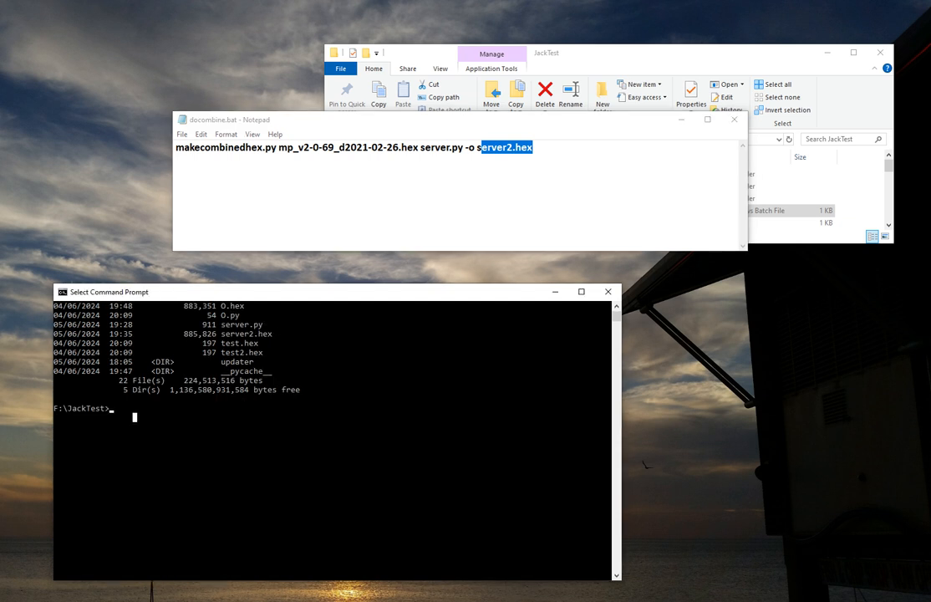
# Run docombine from the F:\JackTest prompt to build server2.hex
pyautogui.write('docomn')
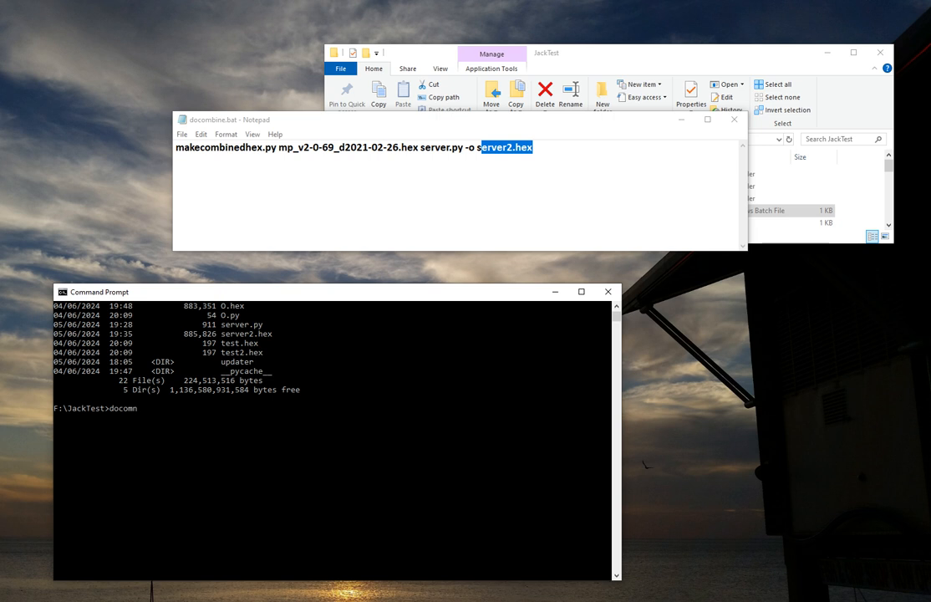
pyautogui.write('bine')
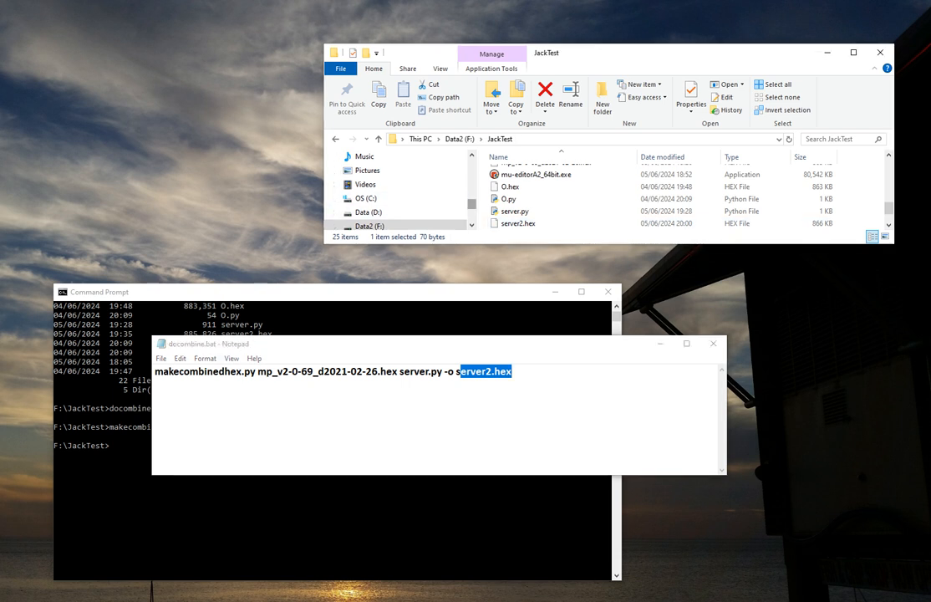
# Select the newly generated 393 KB server2.hex in the JackTest listing
pyautogui.scroll(-3)
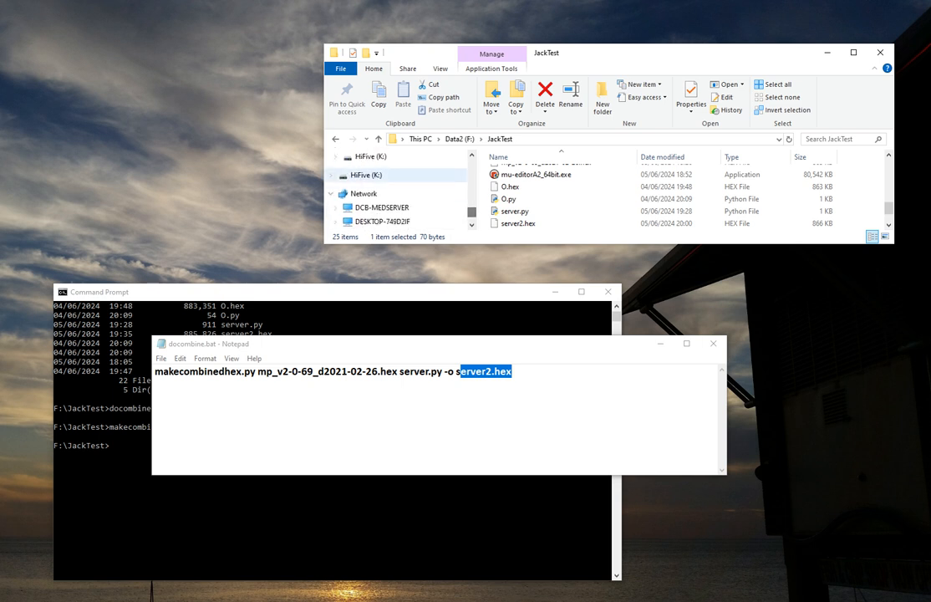
pyautogui.click(518, 224)
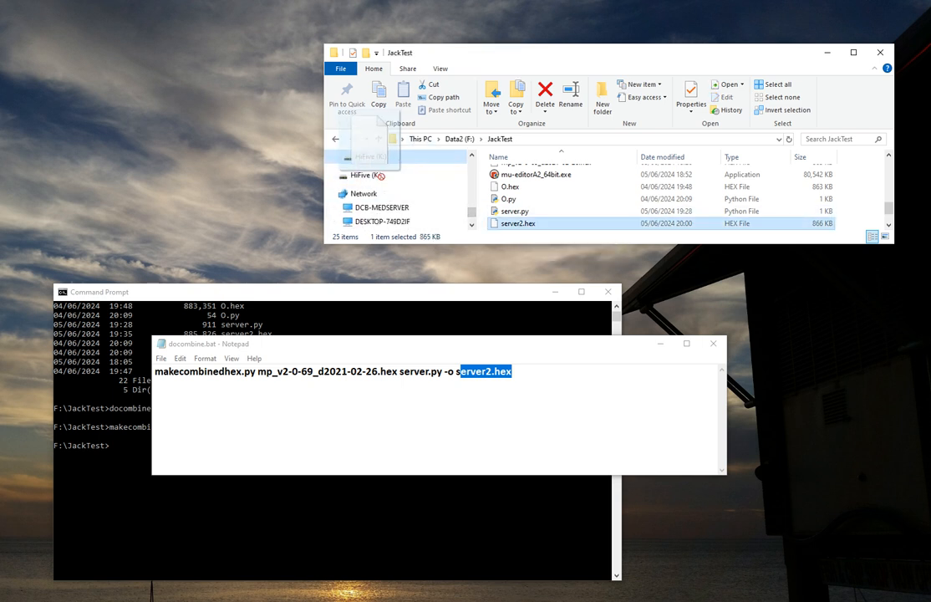